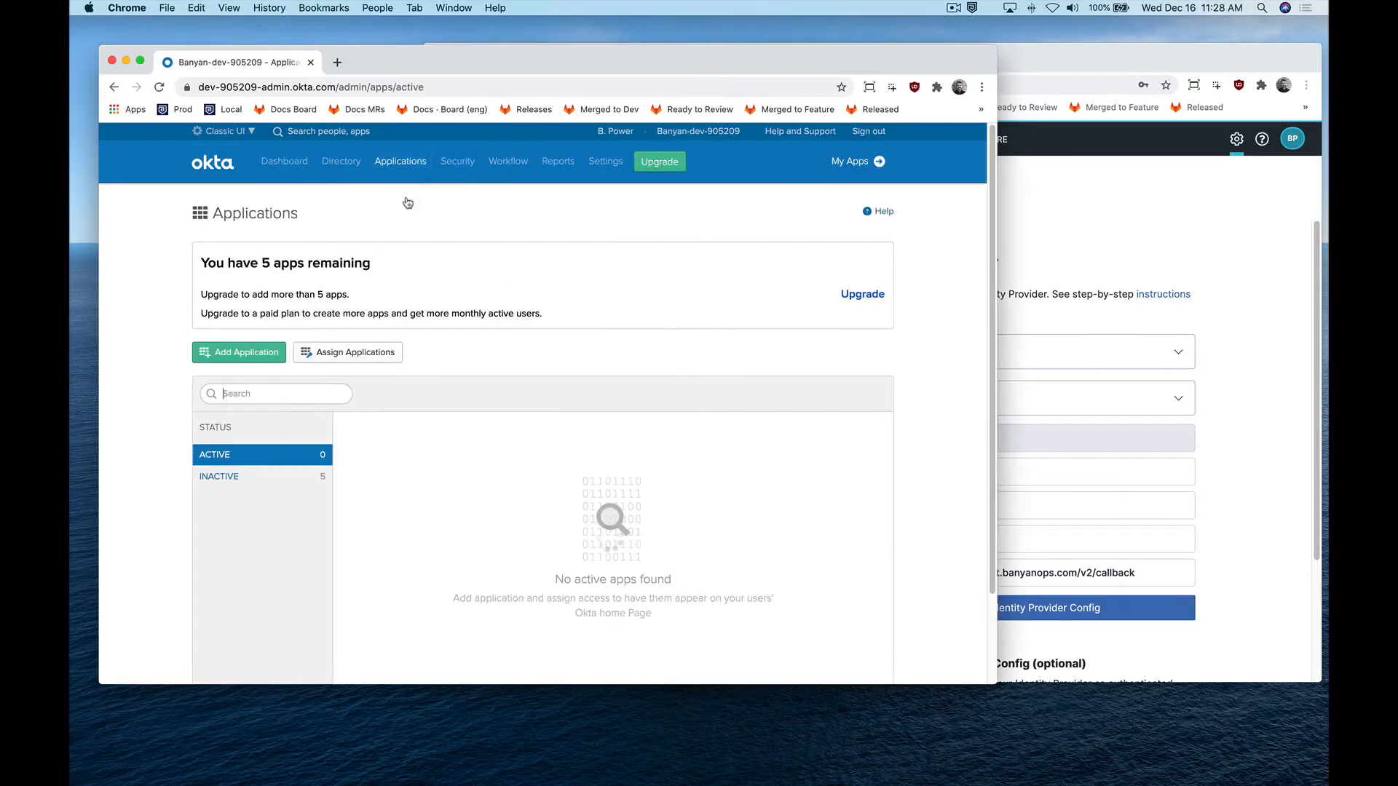
Create a new custom app integration with Platform Web and OpenID Connect sign-on
click(238, 352)
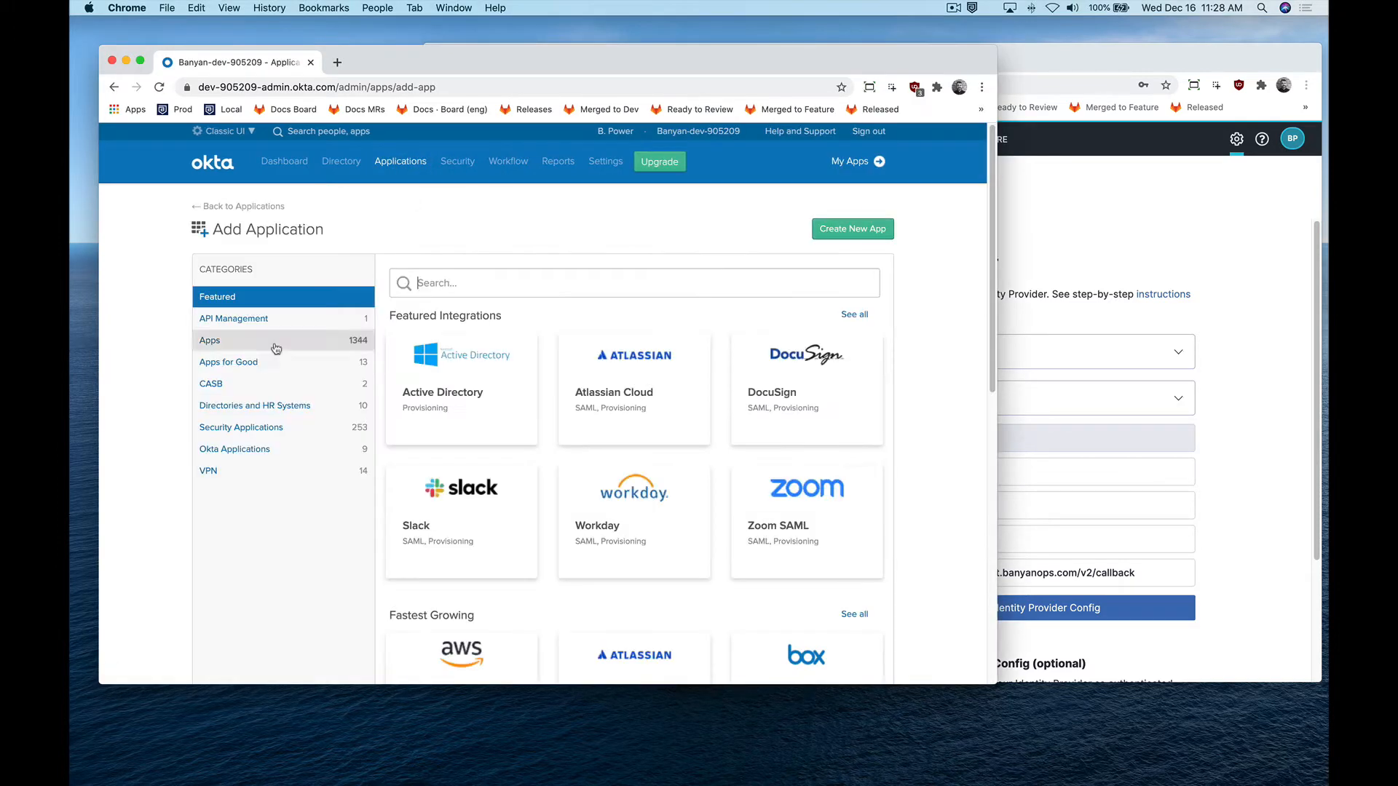
click(853, 228)
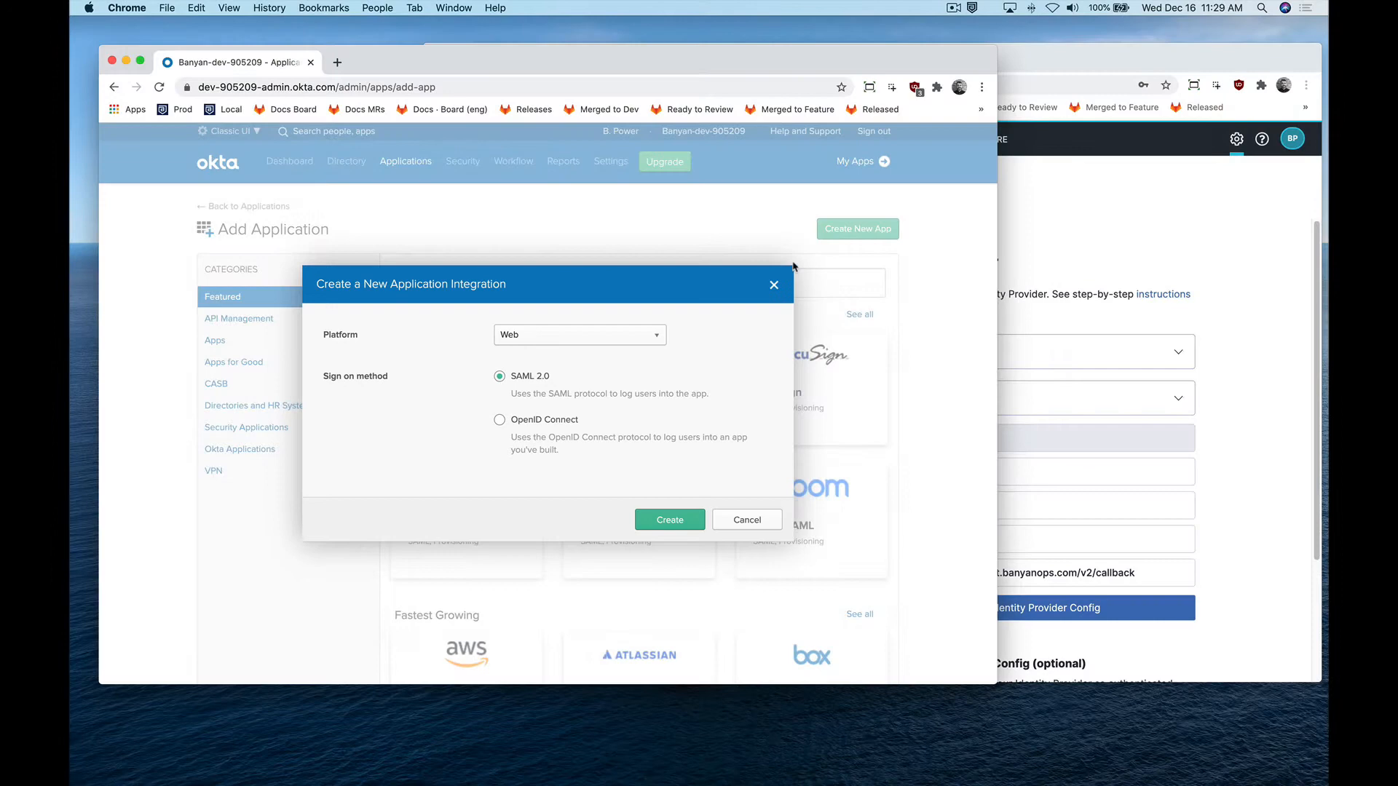
click(498, 420)
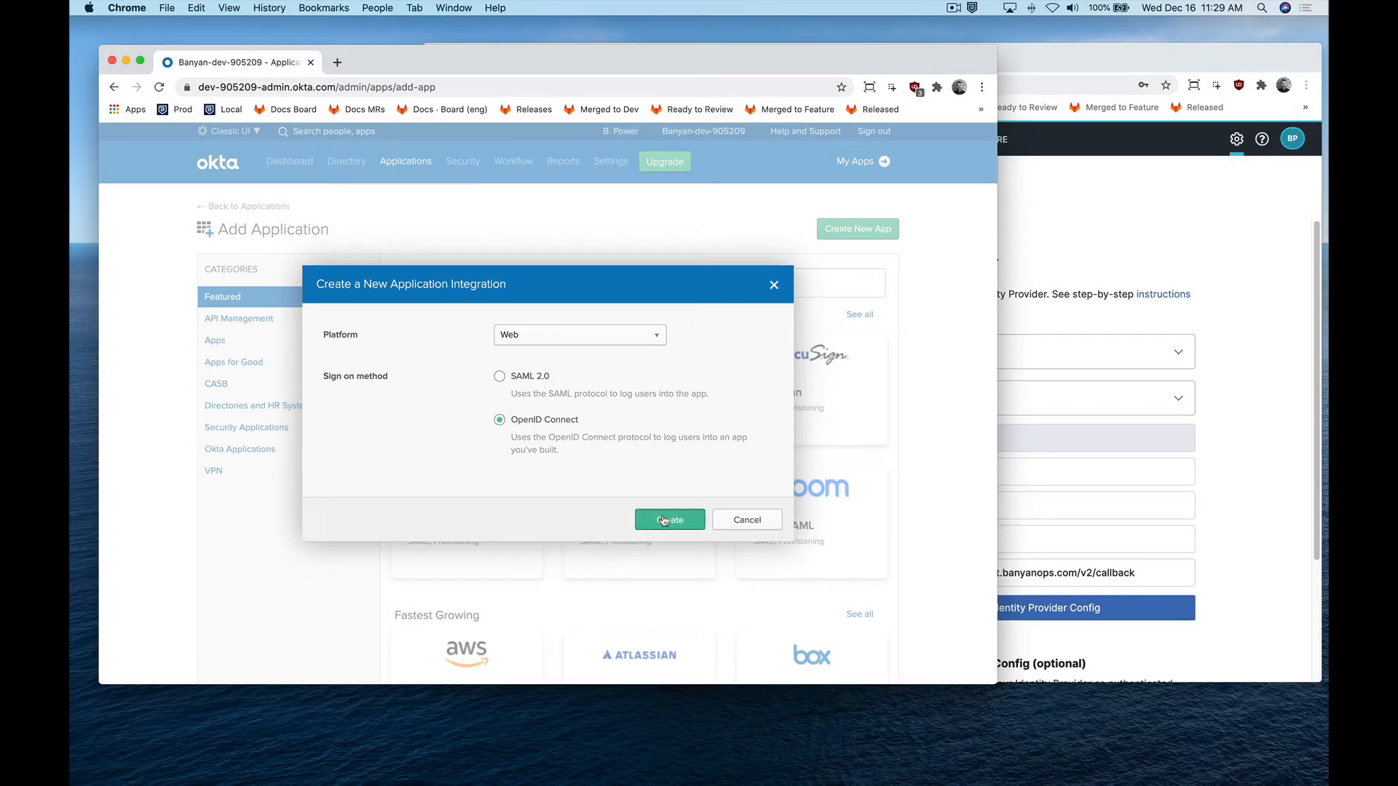
click(670, 520)
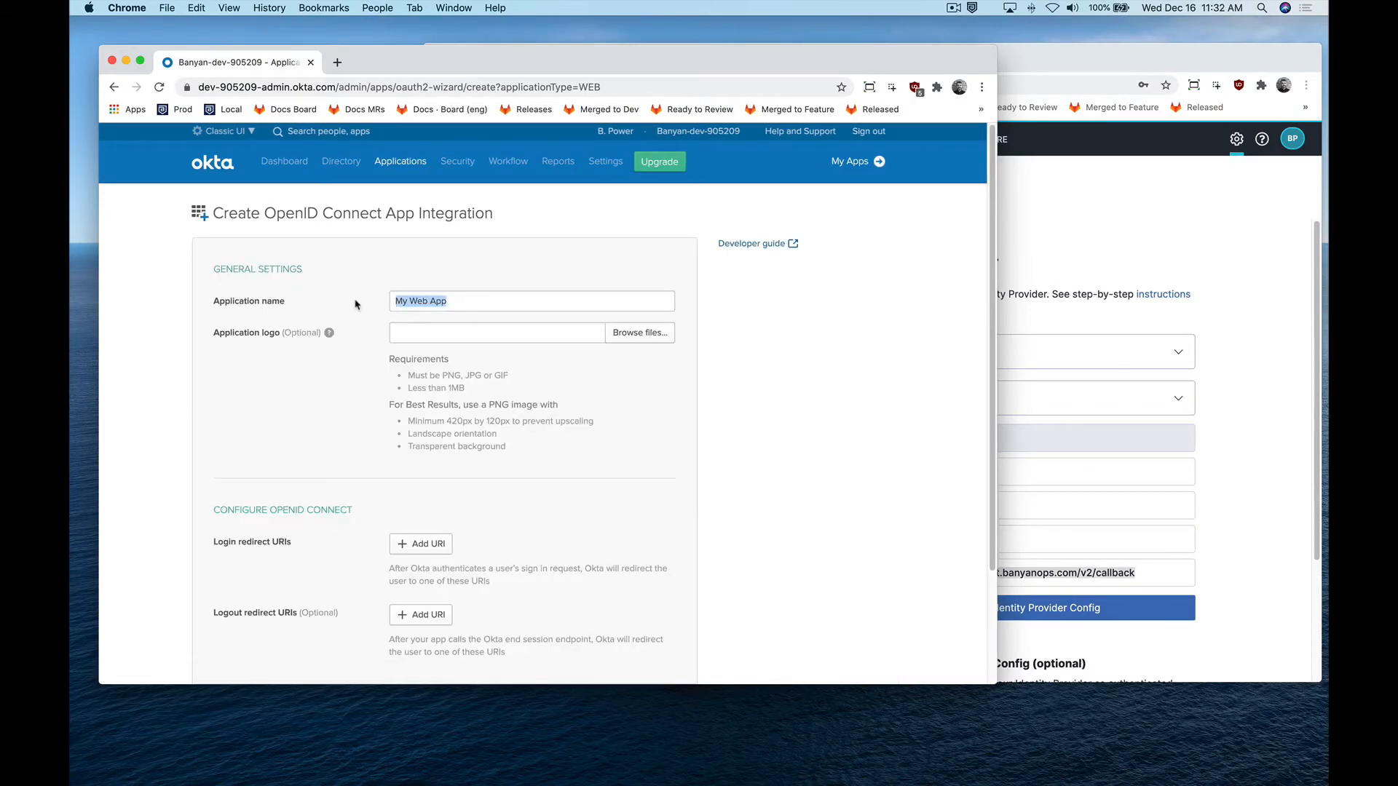
Name the app 'Banyan TrustProvider', save it, and go to its Sign On settings
text(Banyan TrustProvider)
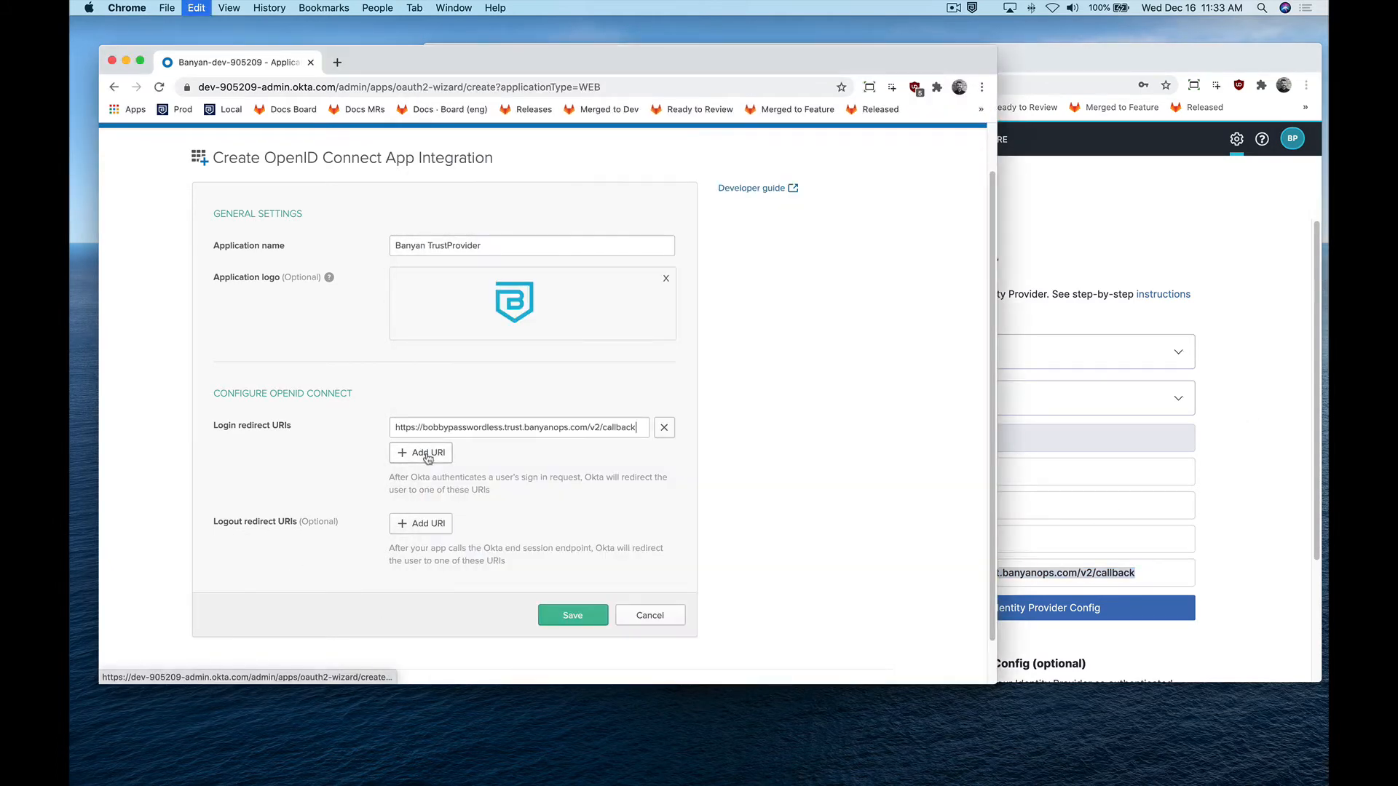
click(572, 614)
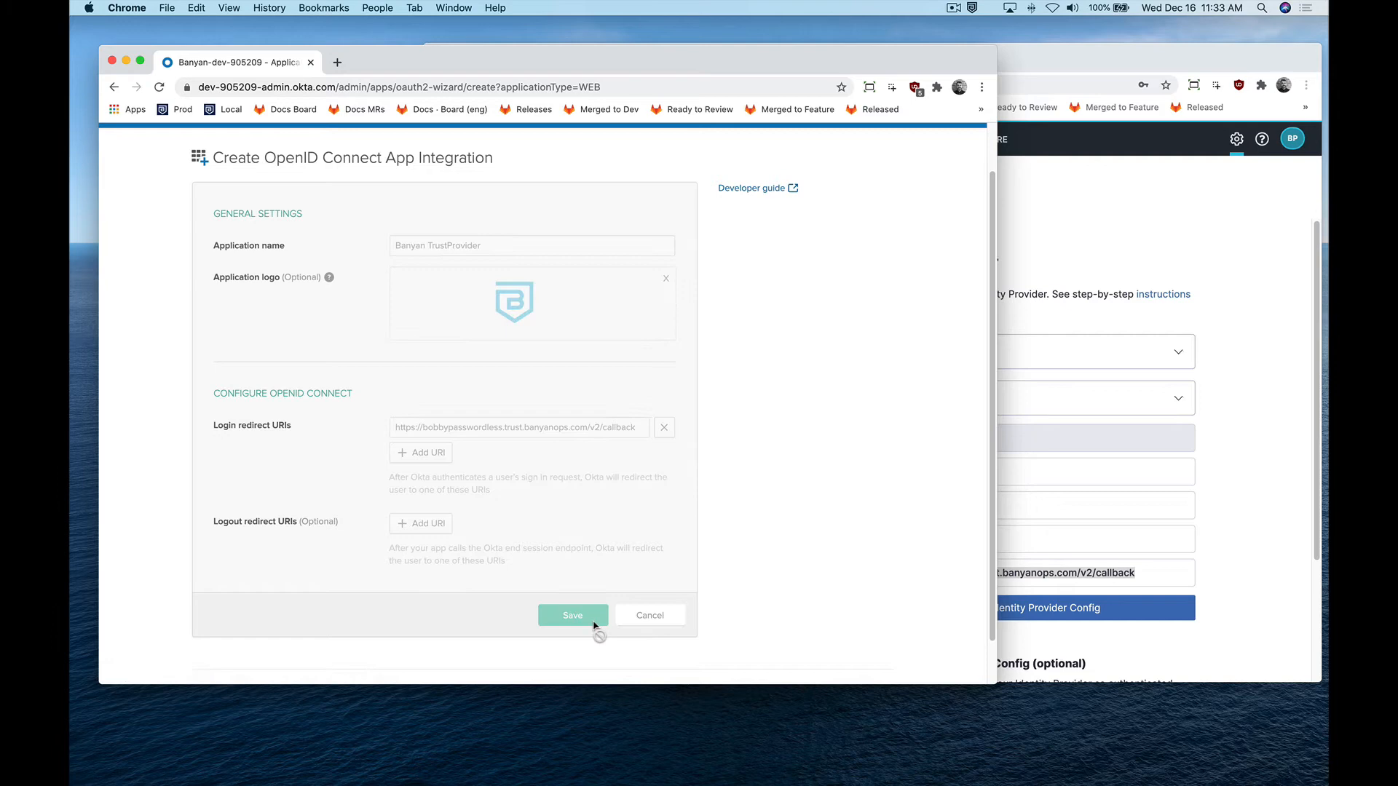
click(572, 614)
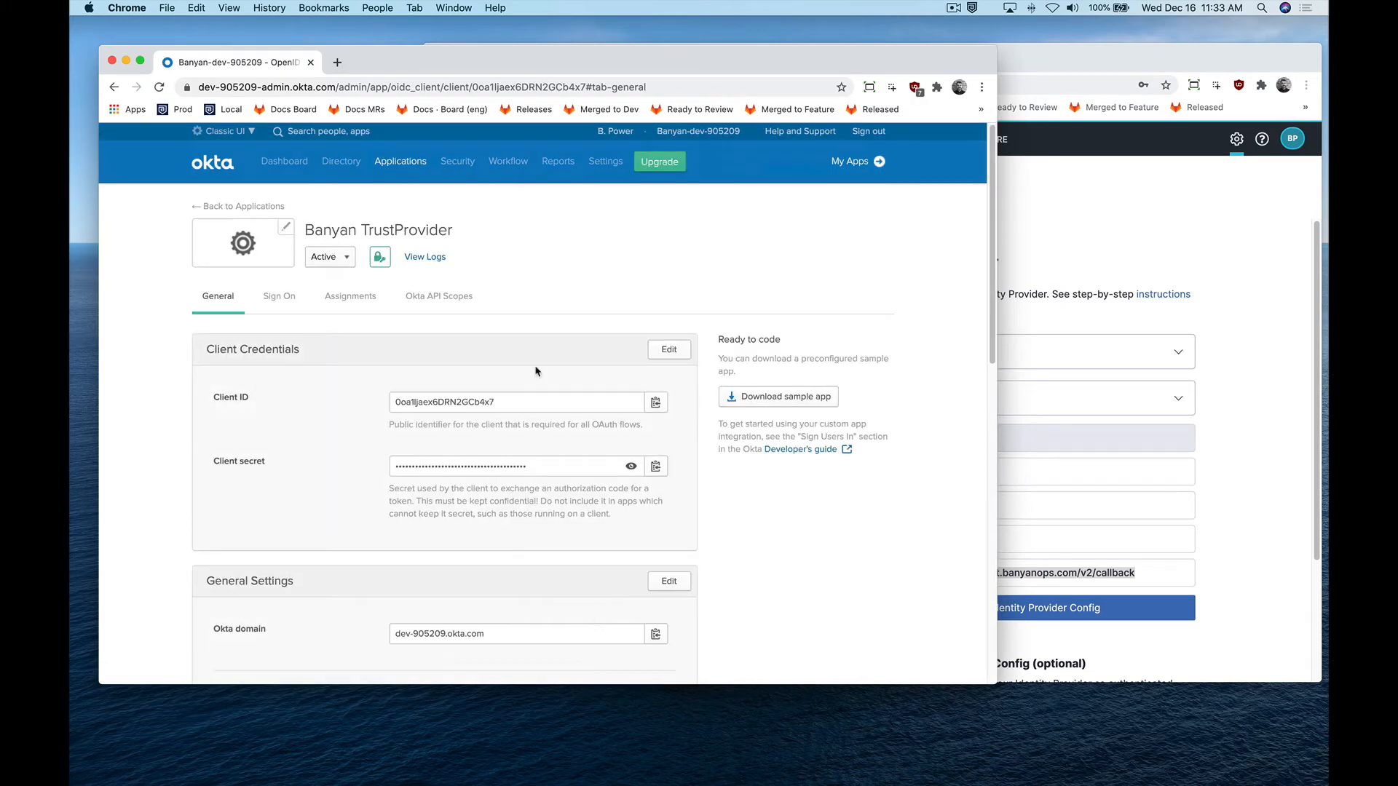
click(279, 295)
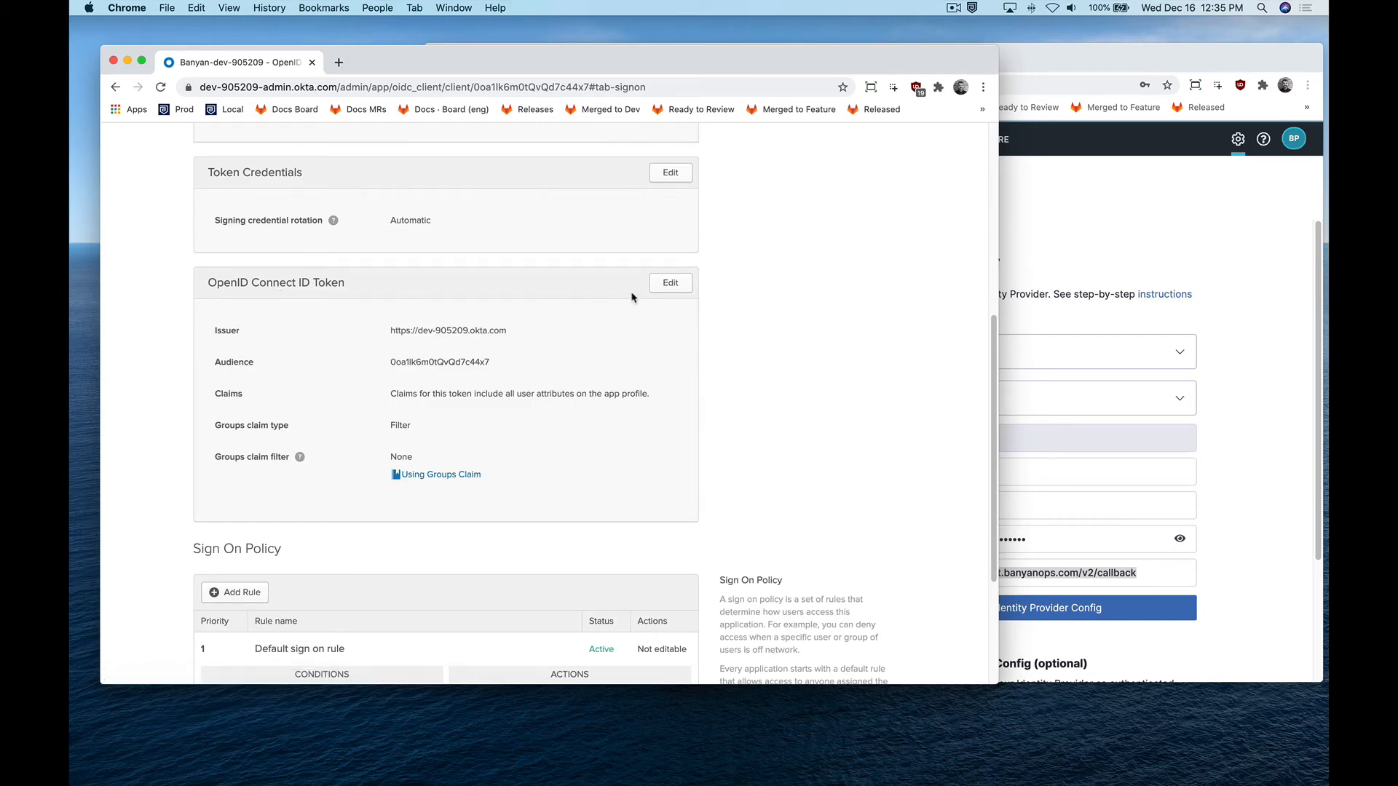
Edit the OpenID Connect ID Token section to reach the groups claim filter
click(670, 282)
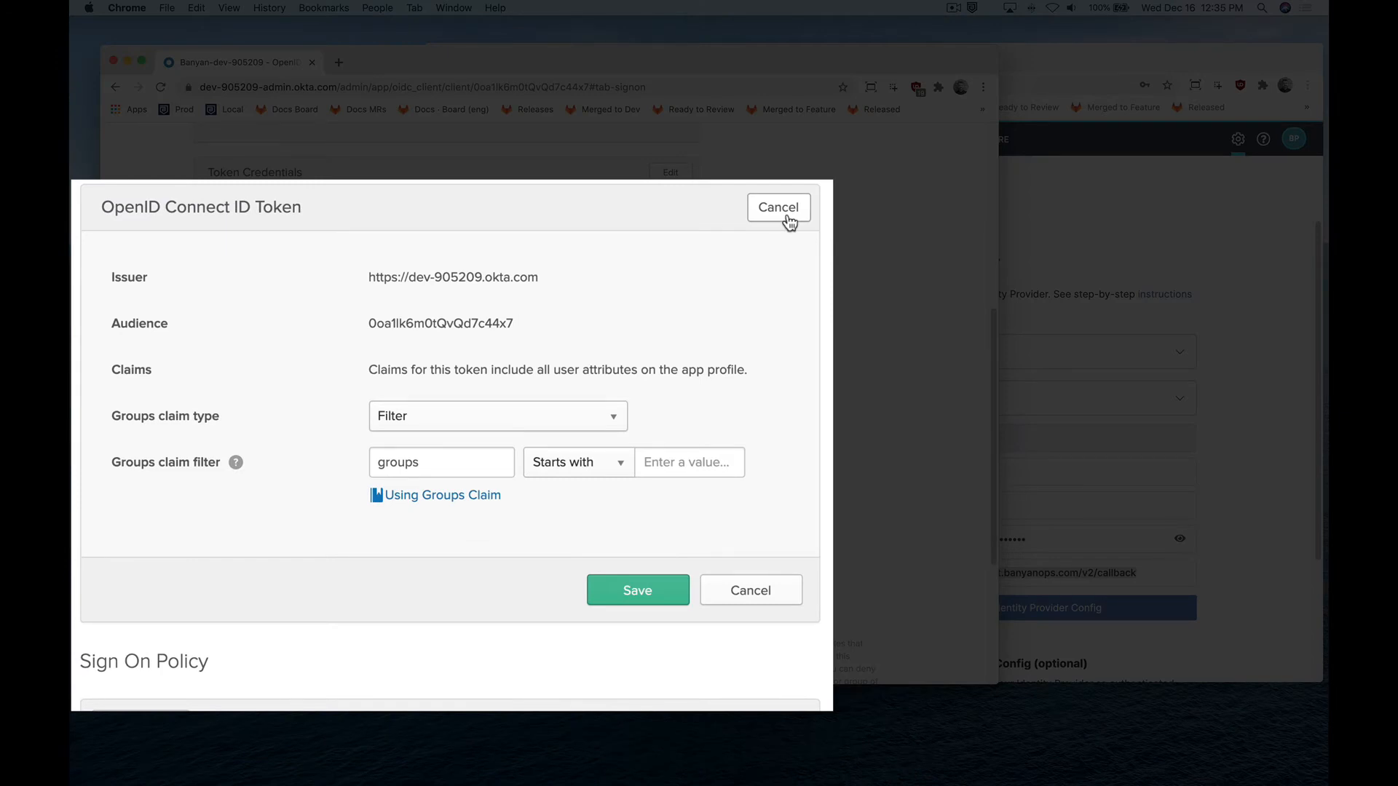
Save the groups claim filter as 'groups' Matches regex '.*'
click(577, 463)
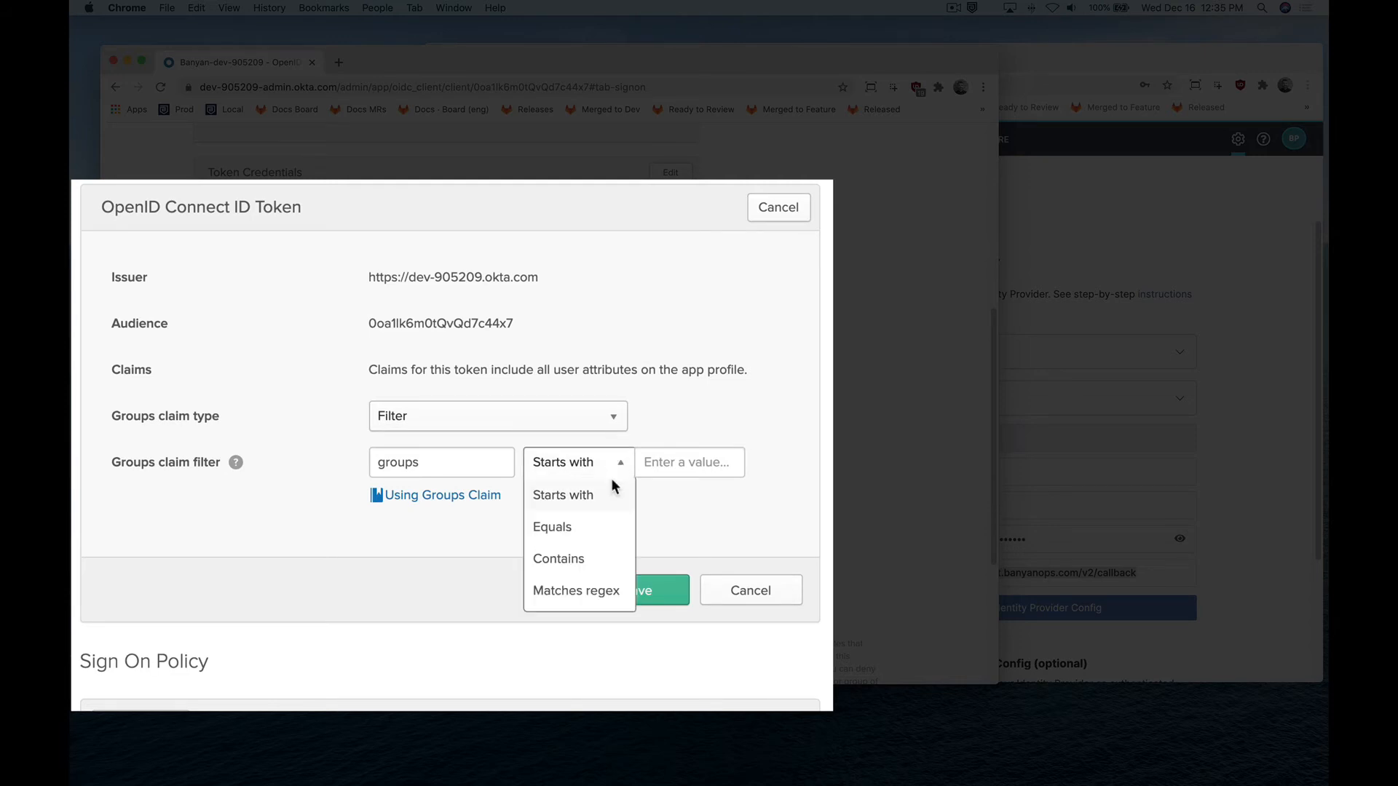
click(576, 591)
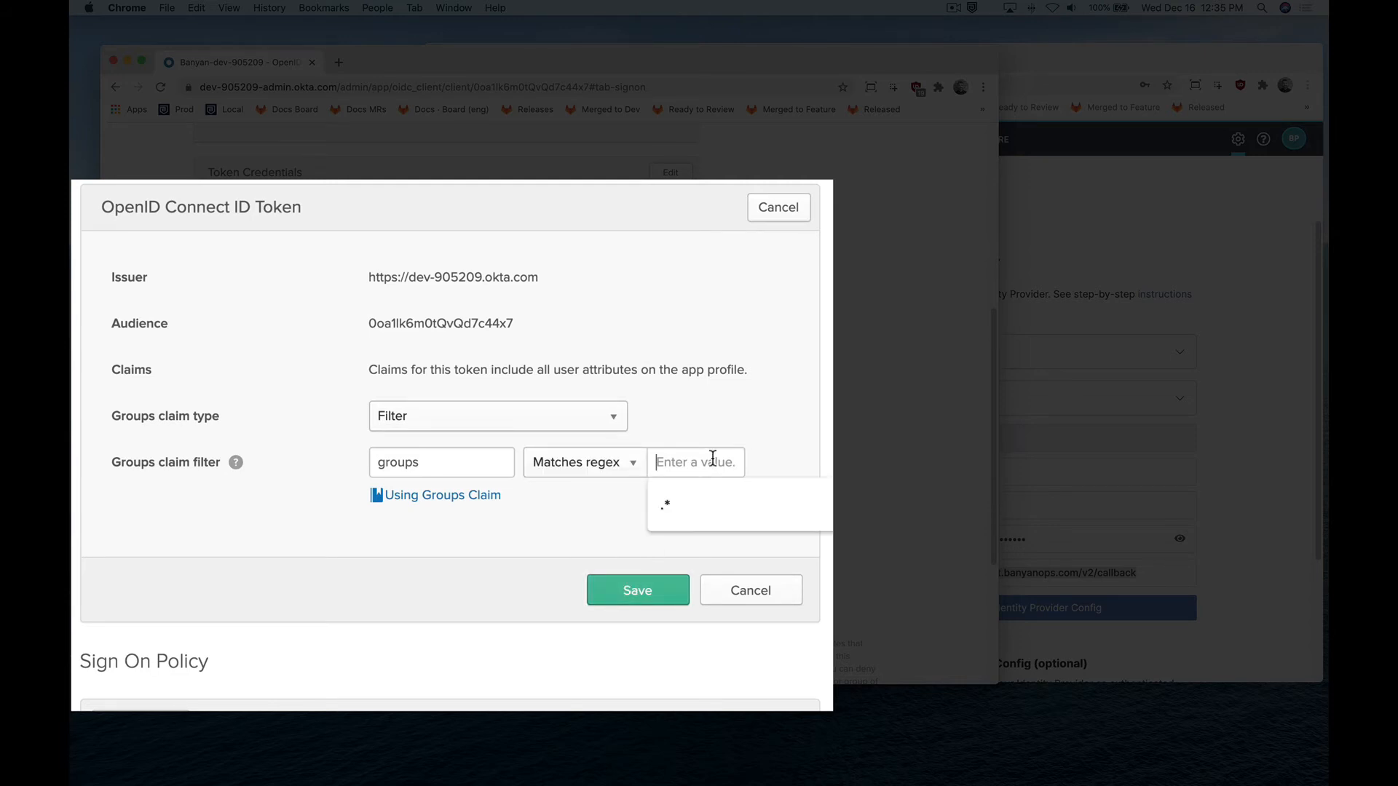
text(.*)
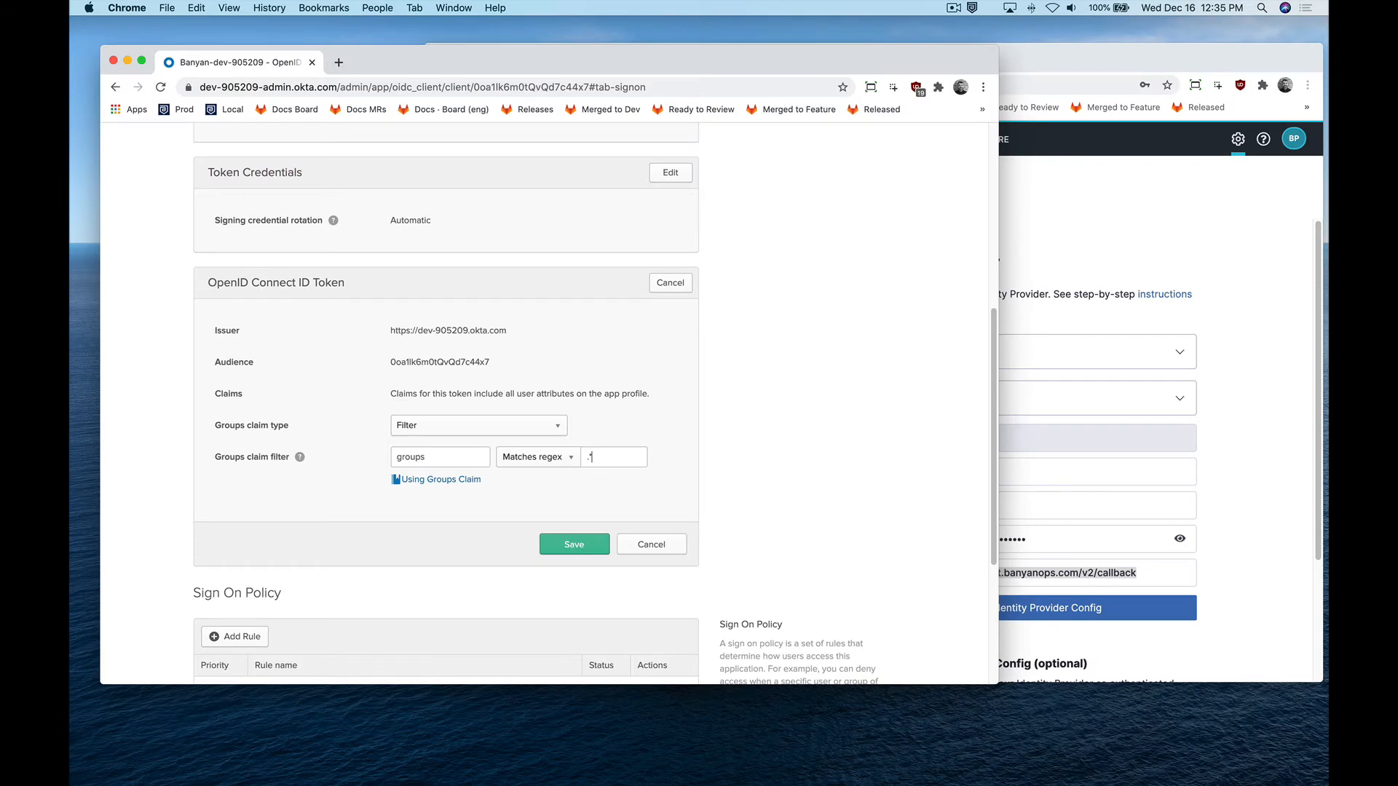
click(573, 545)
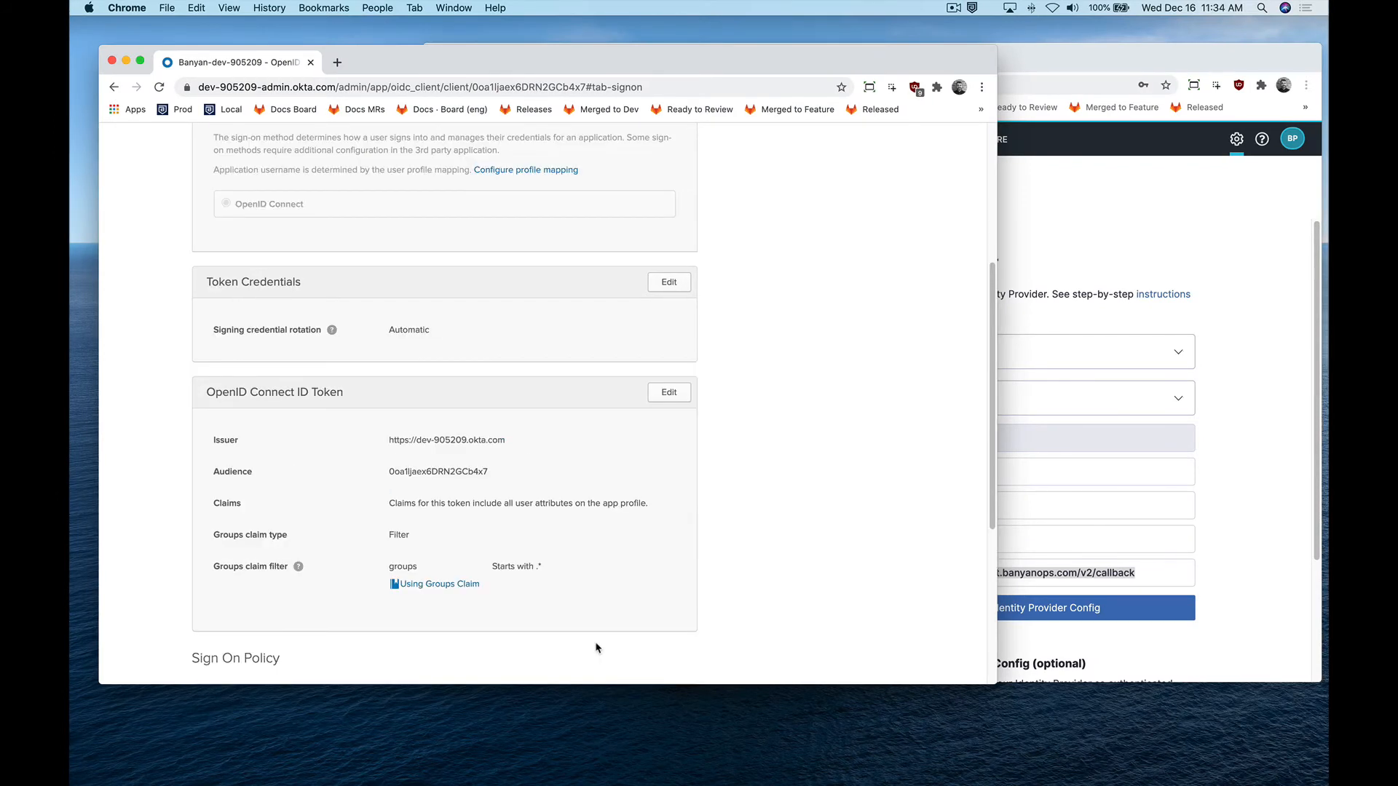
Bring the Banyan Command Center Identity Provider settings up beside the Okta client credentials
double_click(445, 440)
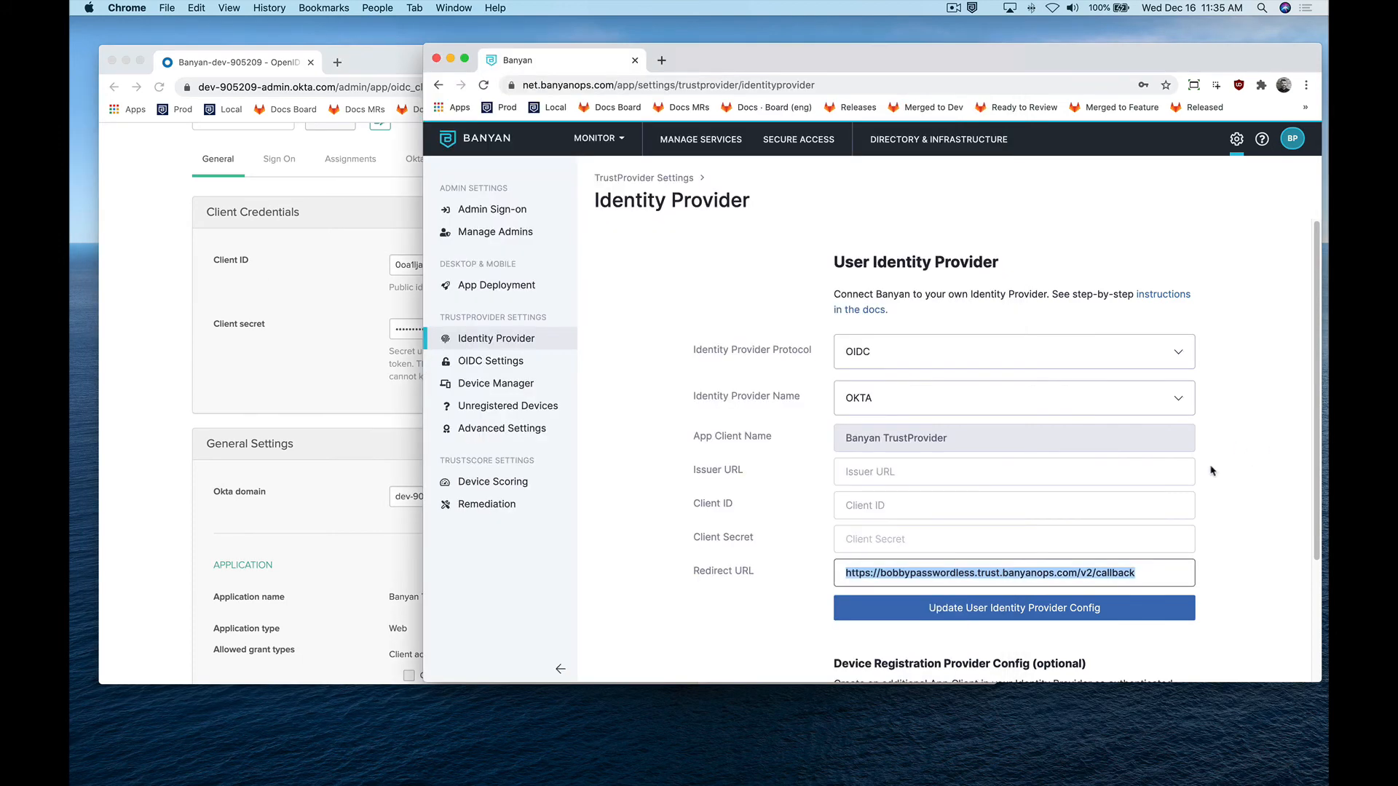
Fill in the Okta issuer URL, client ID and secret, and update the User Identity Provider config
click(1014, 505)
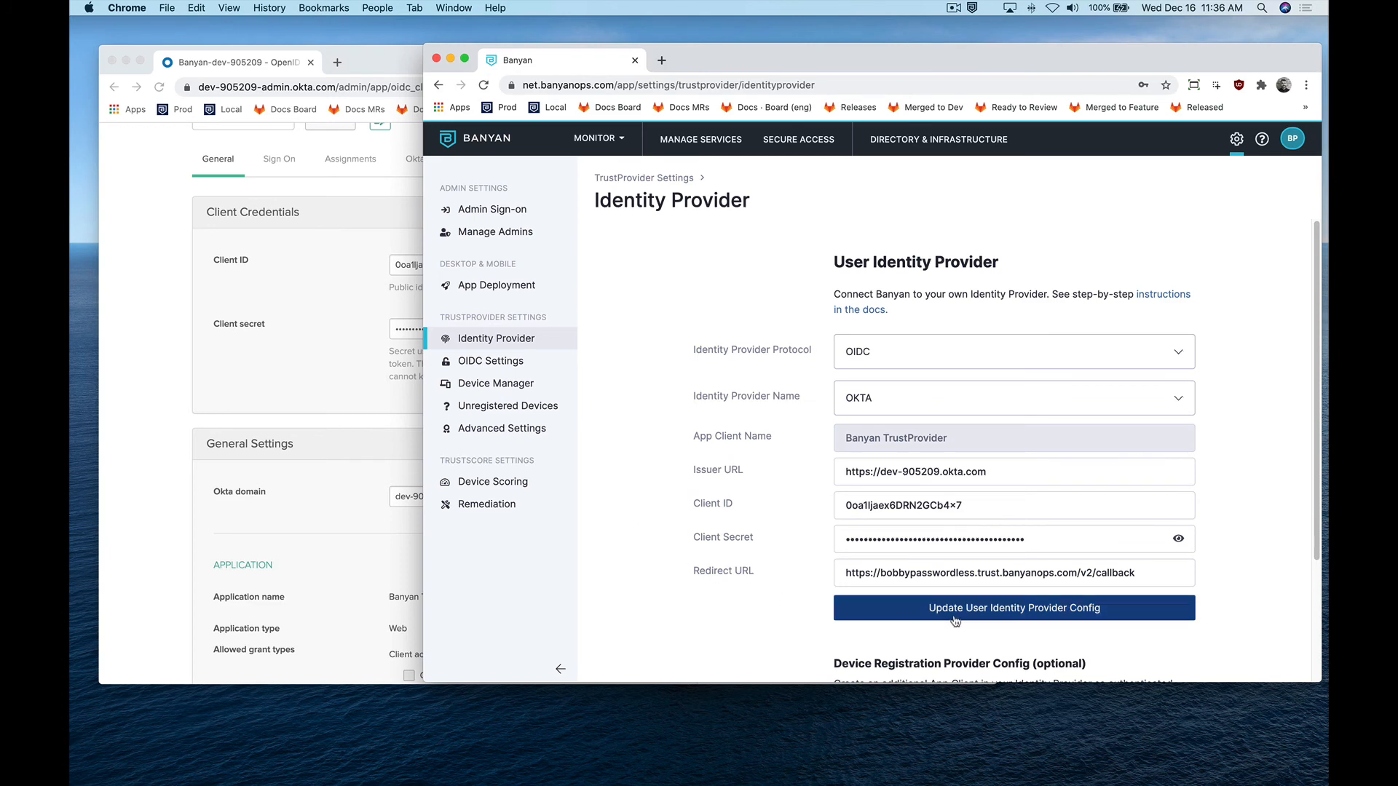
click(1014, 608)
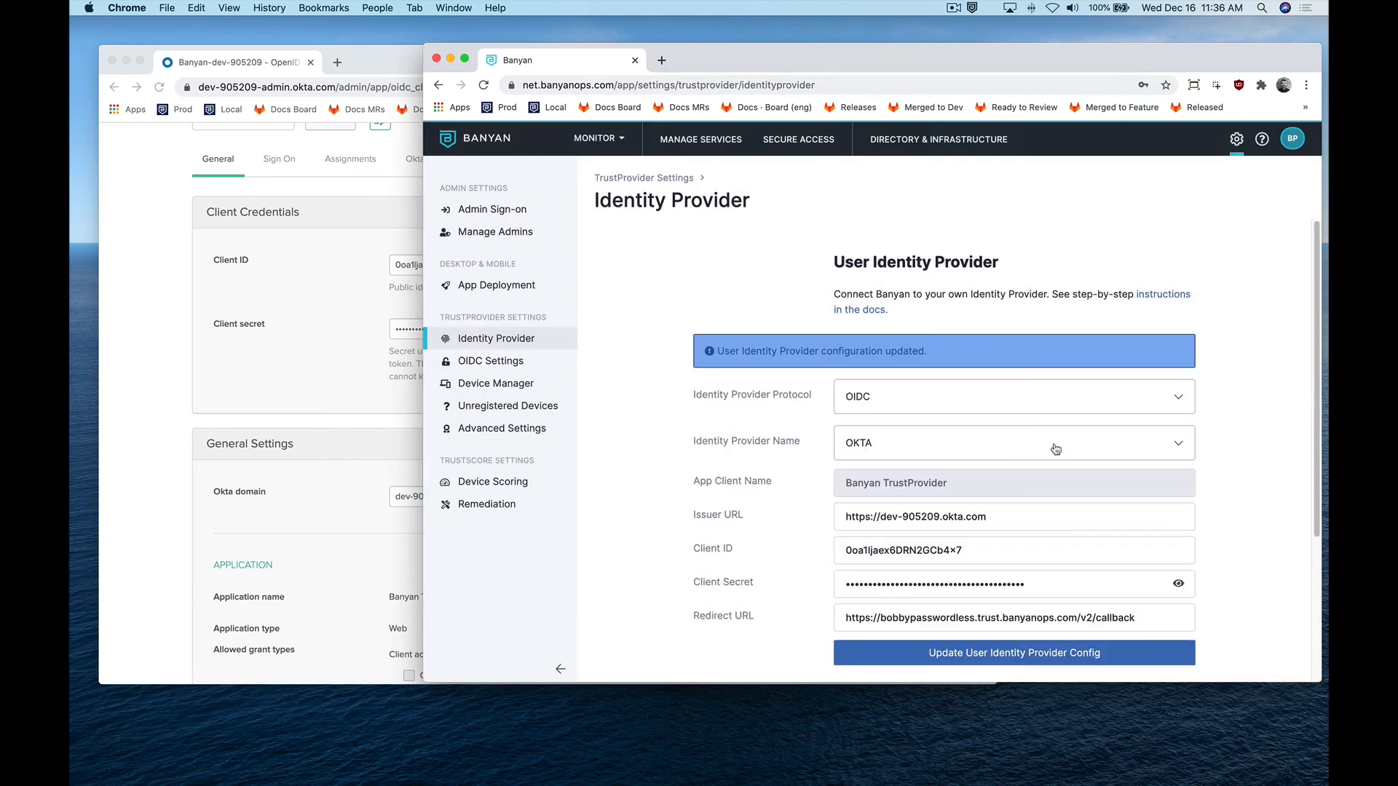